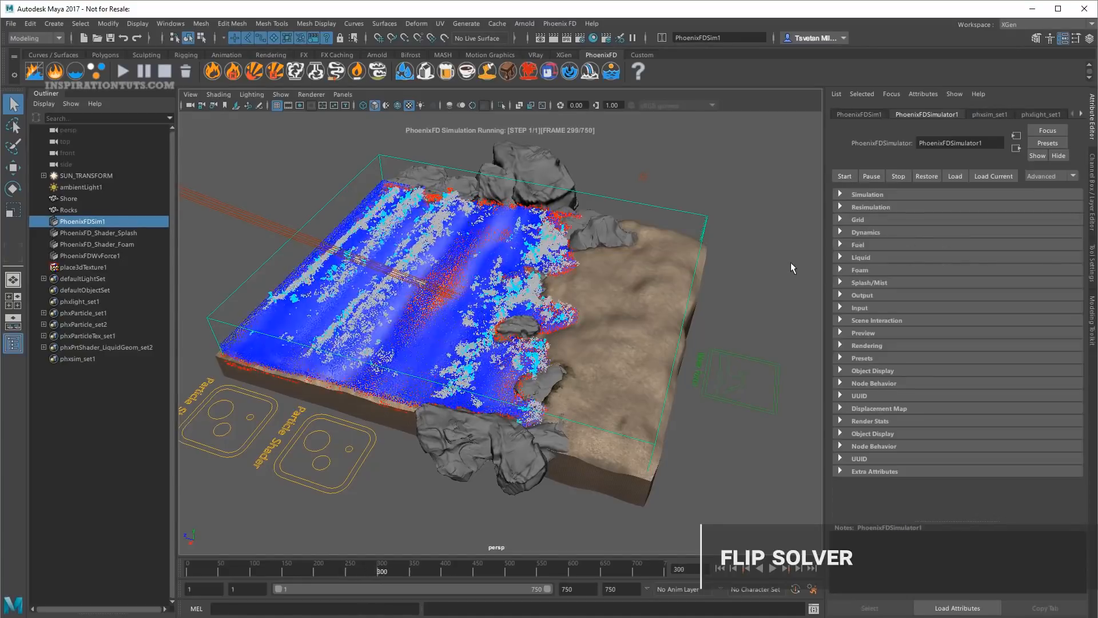
Start a V-Ray IPR render of the shore's Phoenix FD water simulation in the frame buffer
{"action": "left_click", "coordinate": [553, 38]}
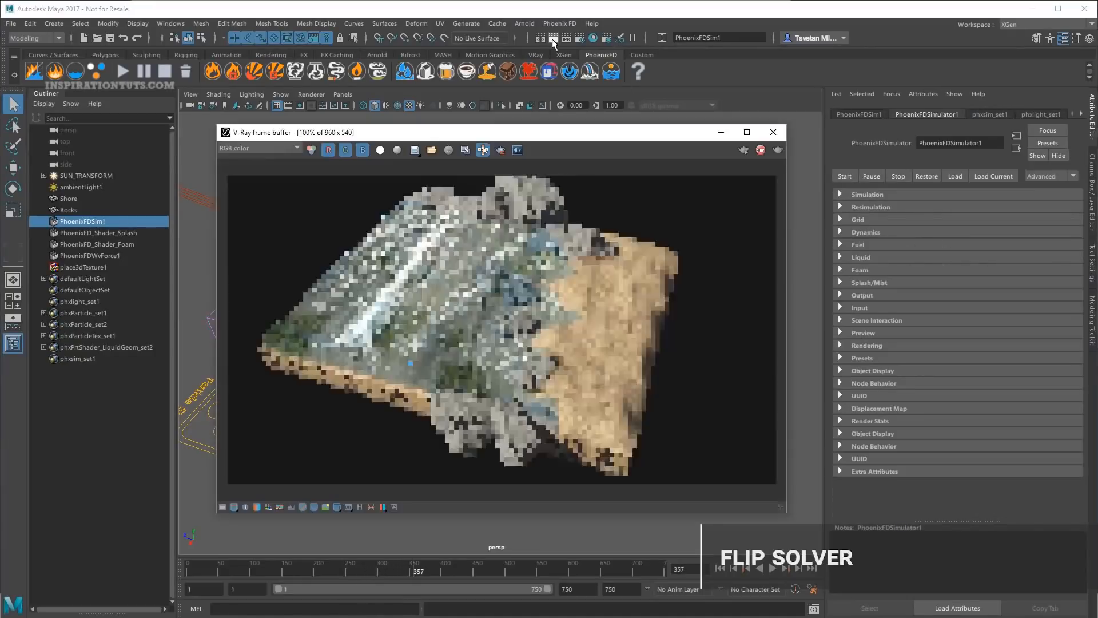